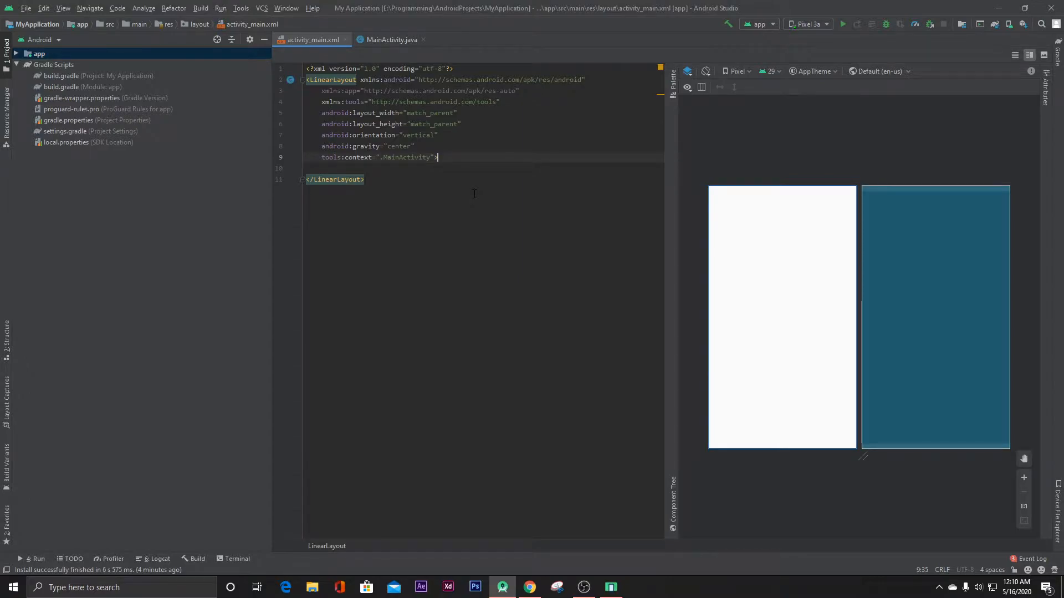
Write a Button element with id btn and text WATCH VIDEO inside the LinearLayout
key(Enter)
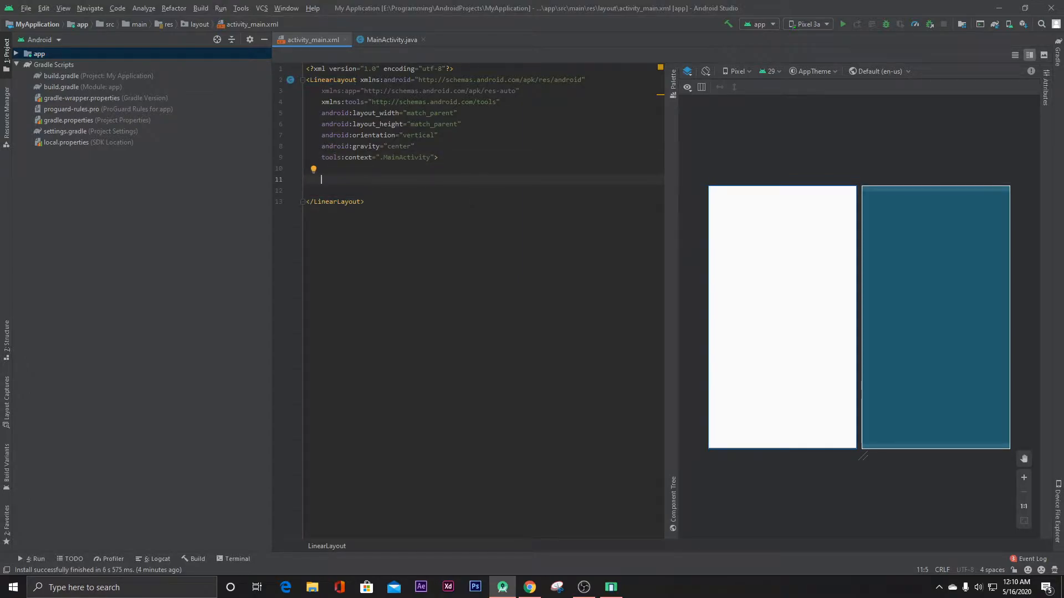
text(<Button)
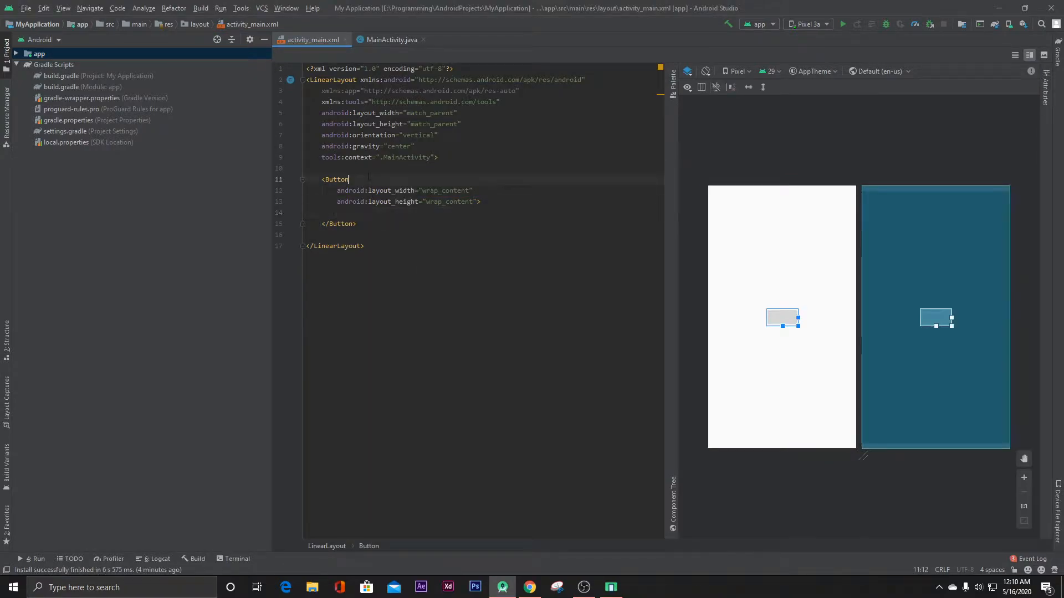
text(id:id="@+id/btn)
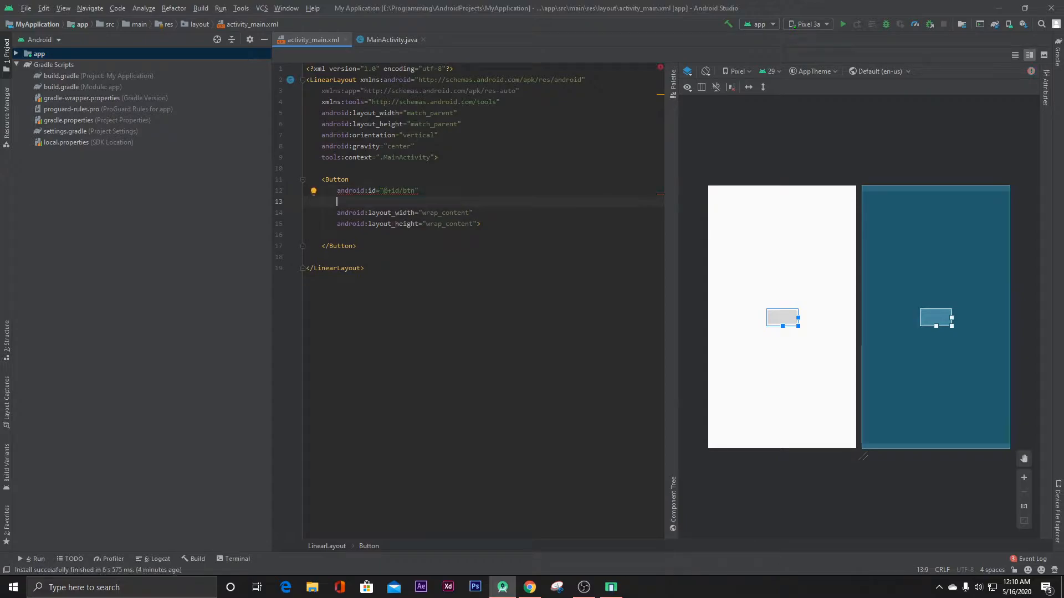
text(android:text=")
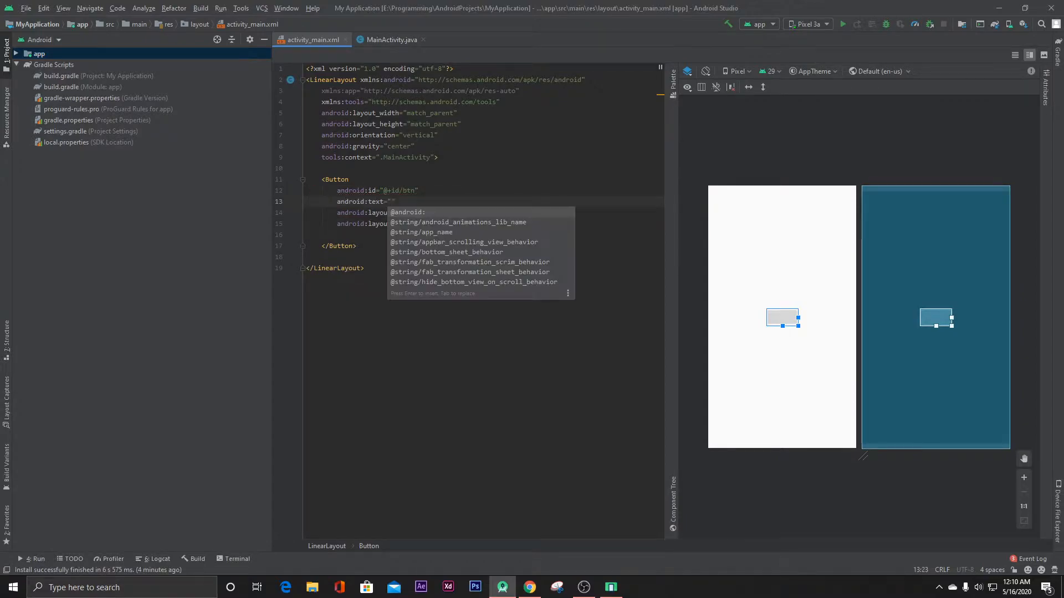
text(WA)
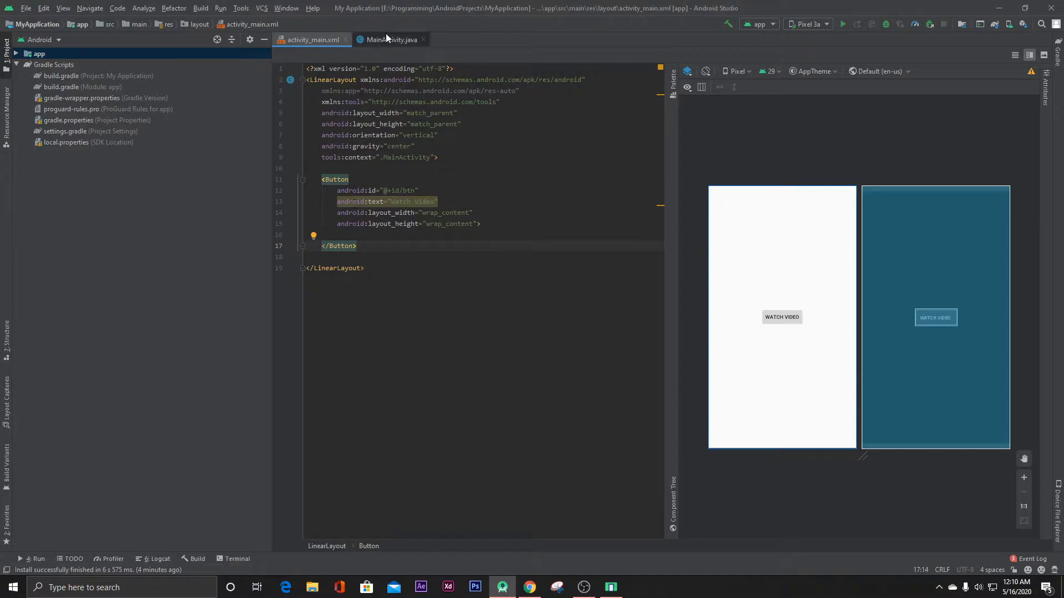
In MainActivity.java declare 'Button button;' and assign it with findViewById(R.id.btn) in onCreate
click(391, 40)
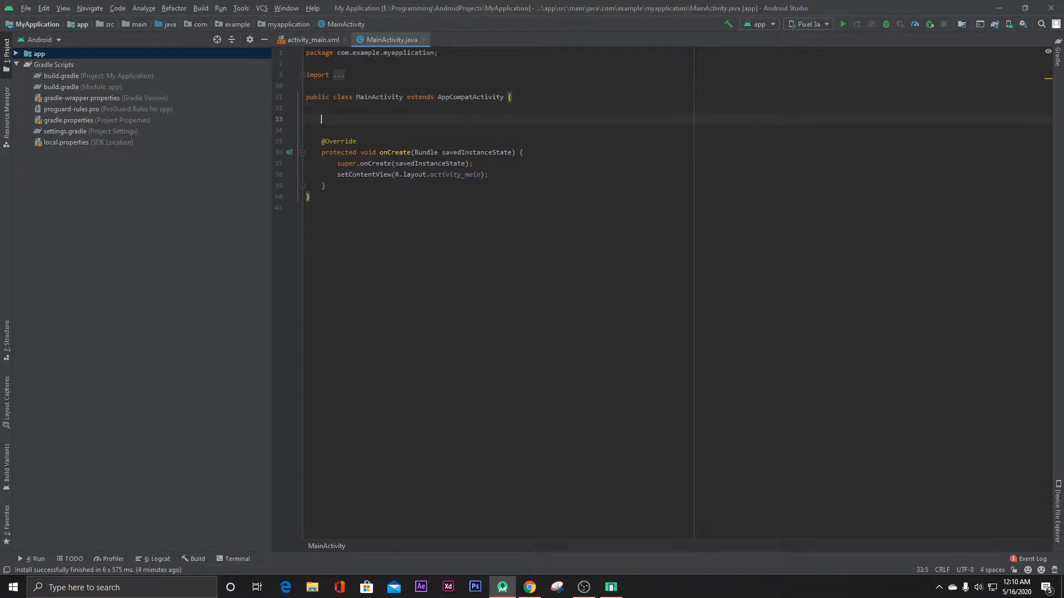
text(Button button;)
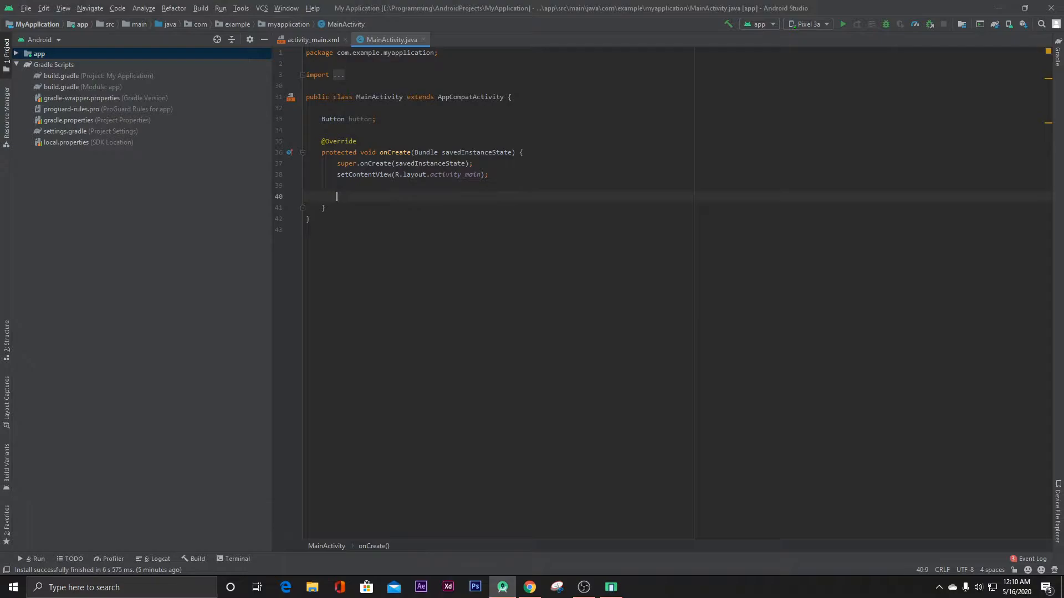
text(button = f)
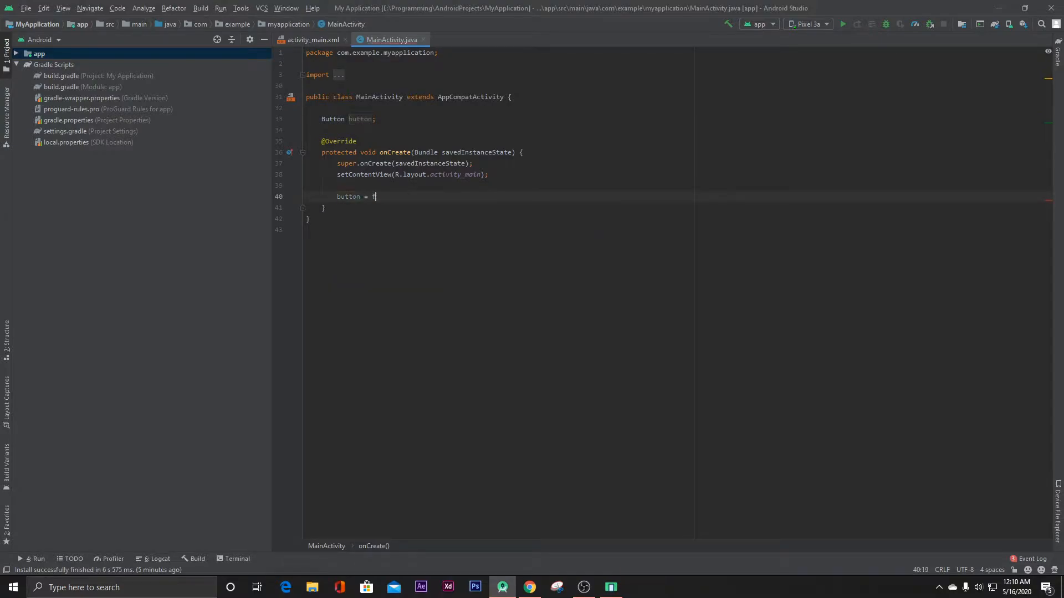
text(indViewById(R)
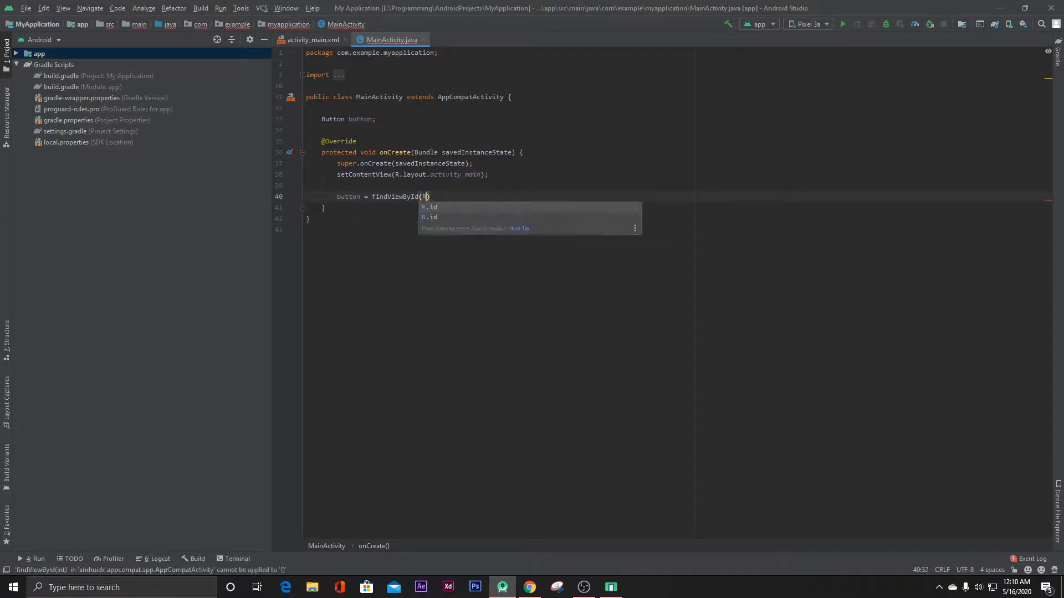
text(.b)
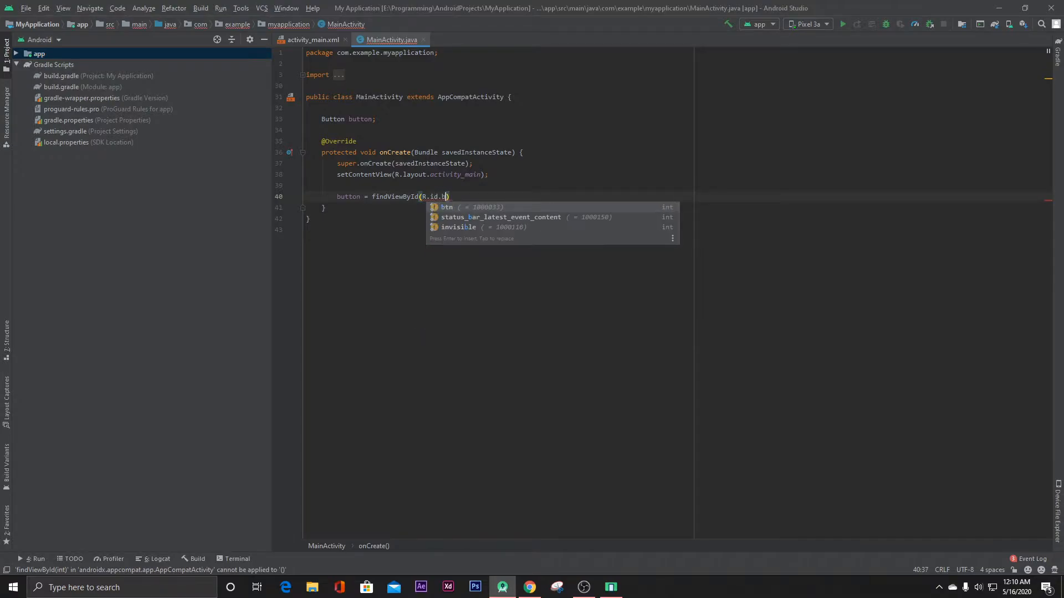
key(Enter)
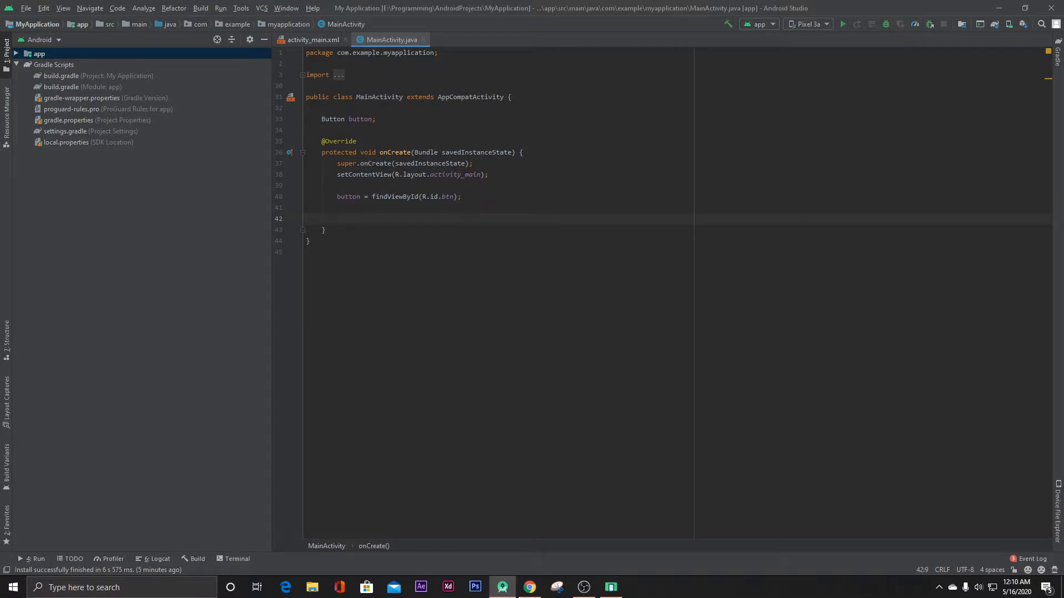
Attach a click listener to the button whose onClick creates an Intent with Intent.ACTION_VIEW
text(button)
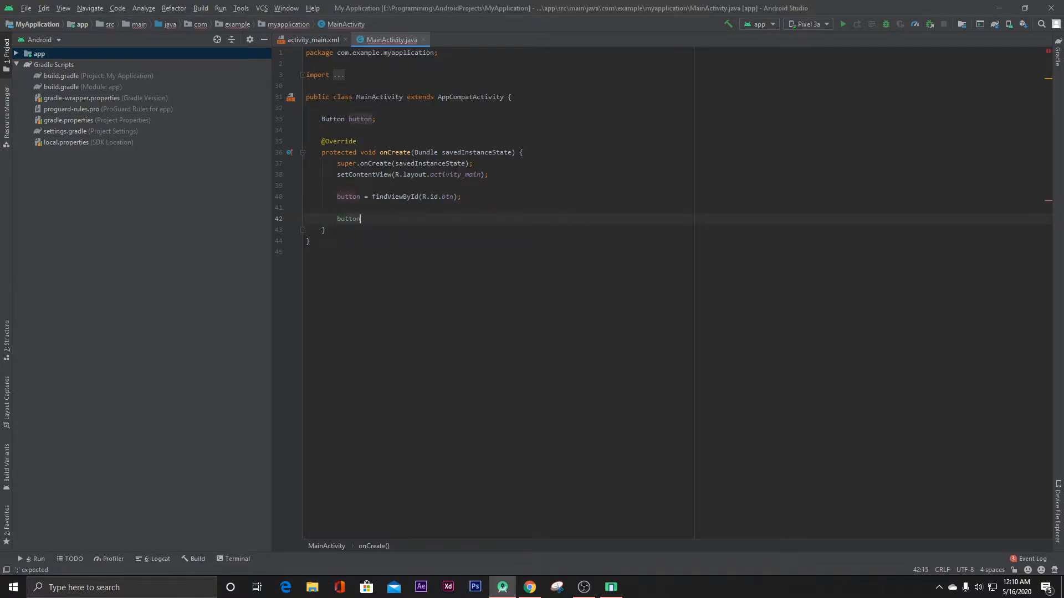
text(.setOnClickListener();)
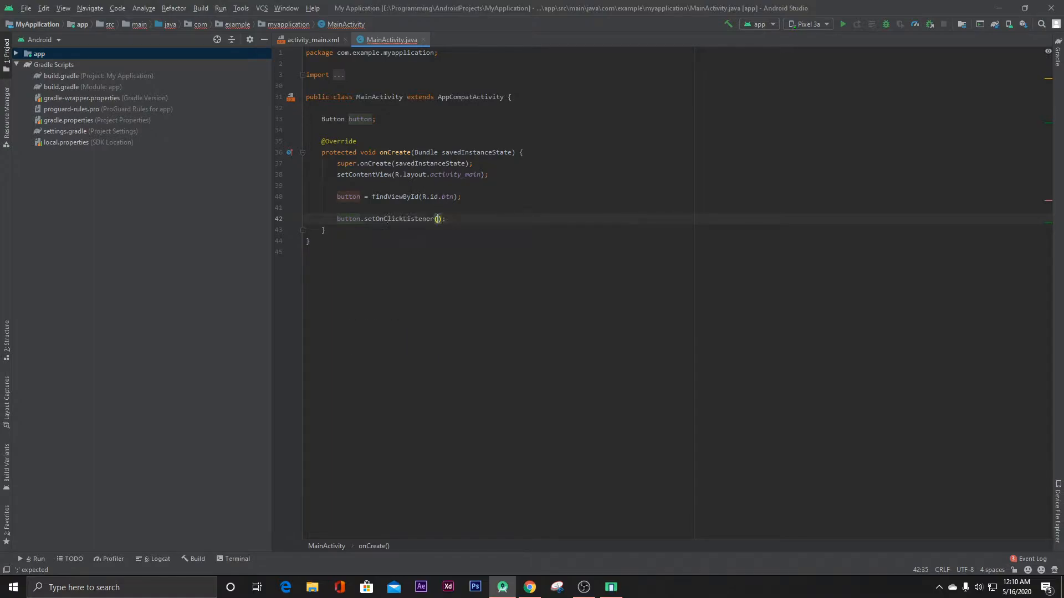
text(new View.OnClickListener()
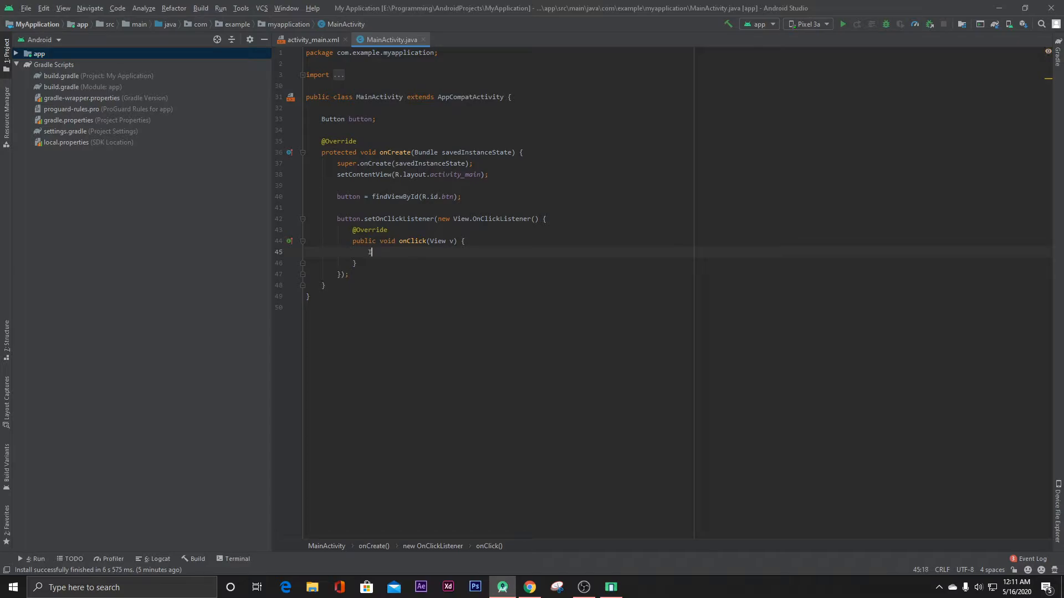
text(Intent intent = new)
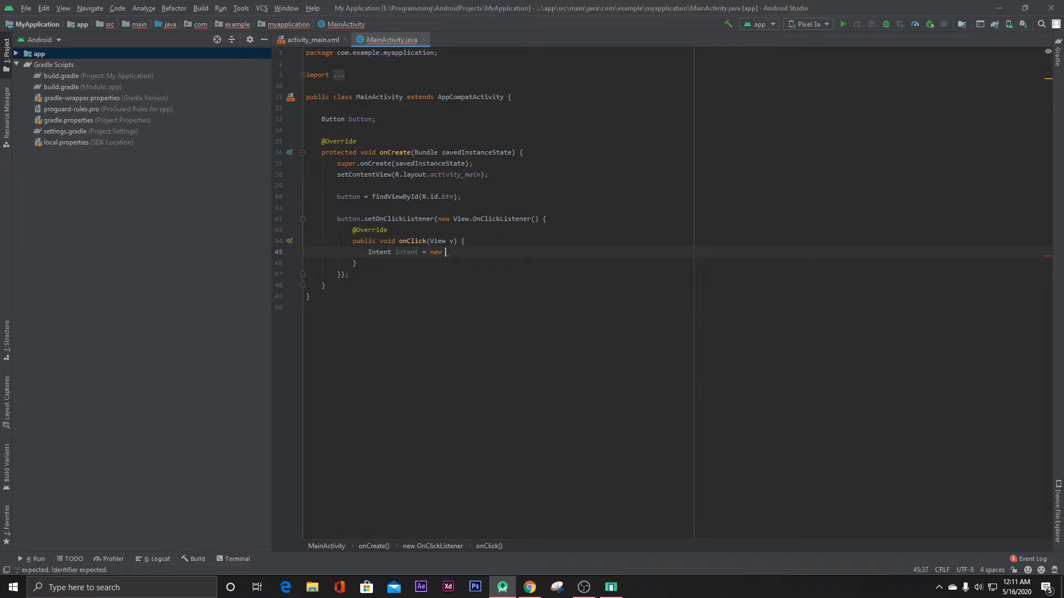
text(Intent())
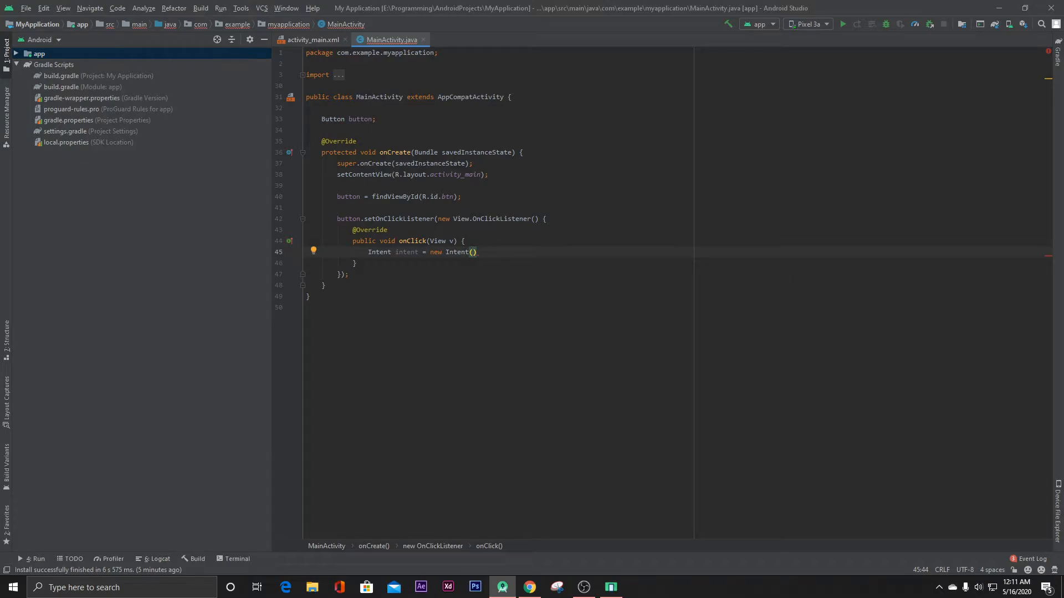
text(Intent)
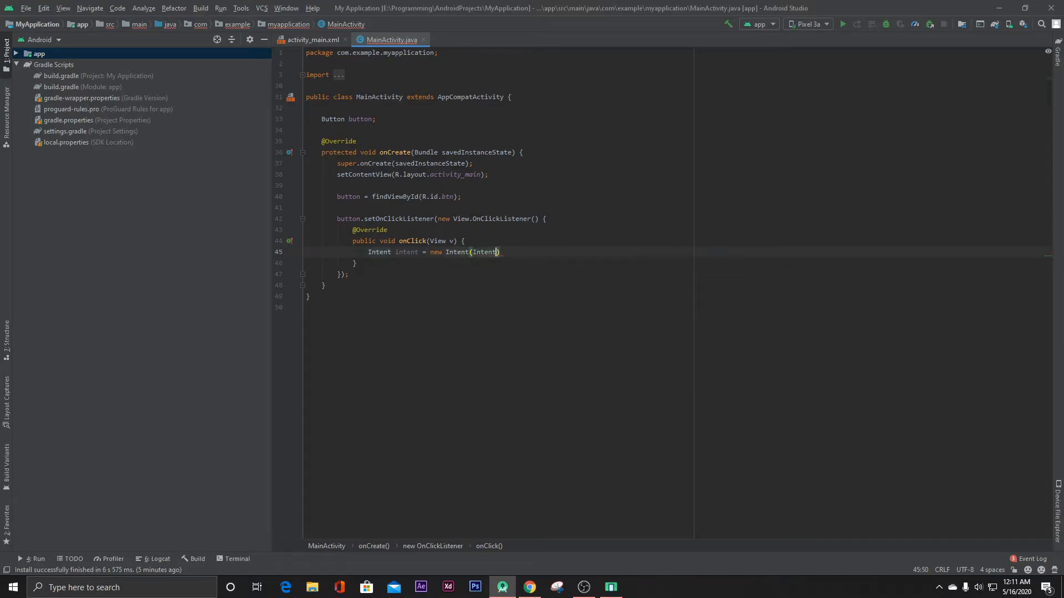
text(.)
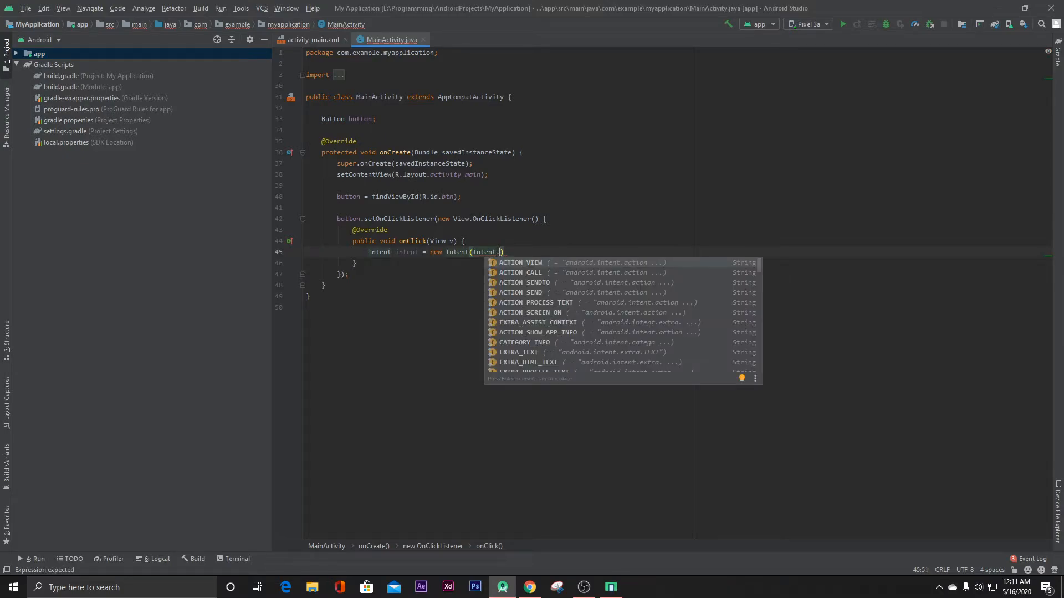
click(520, 262)
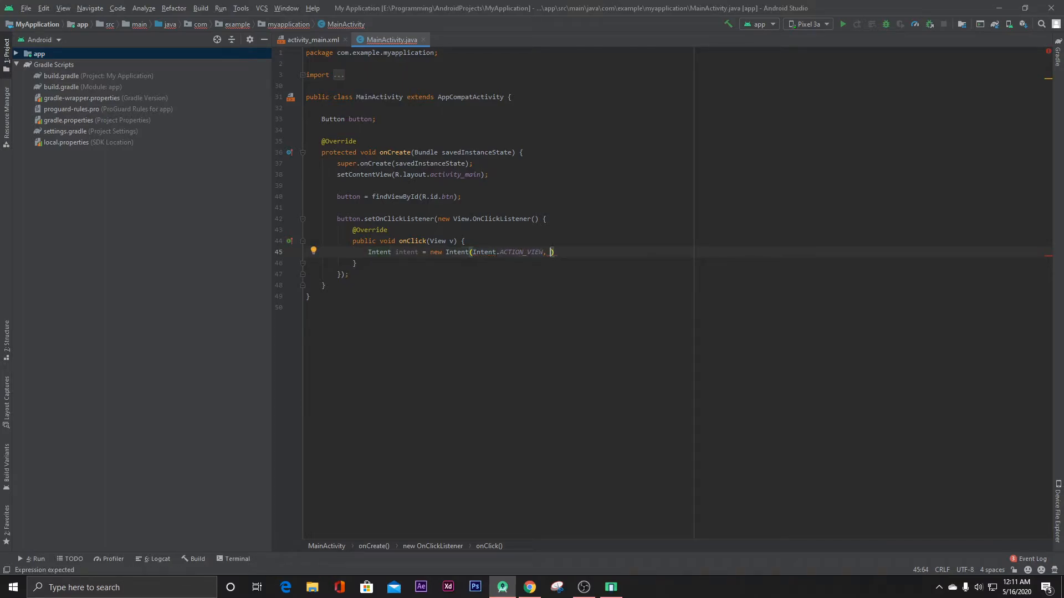
text(u)
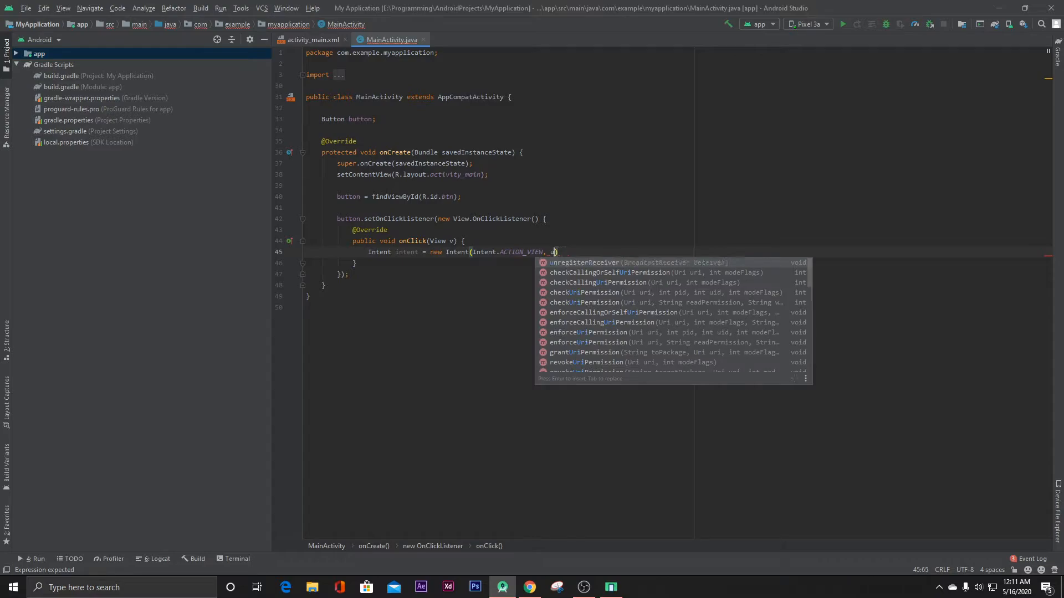
text(ri)
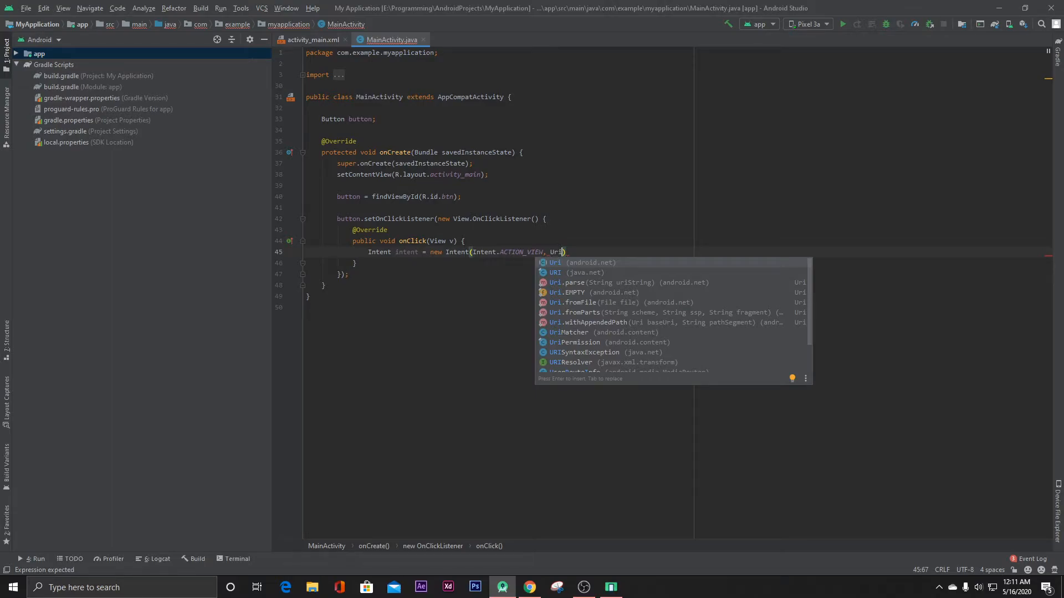
text(.parse(")
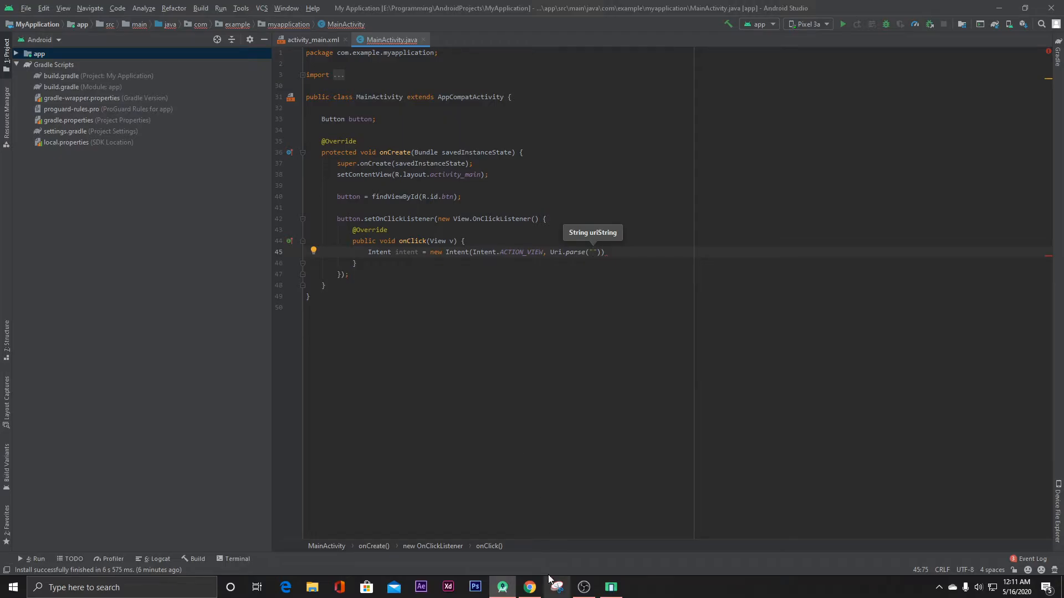
click(528, 587)
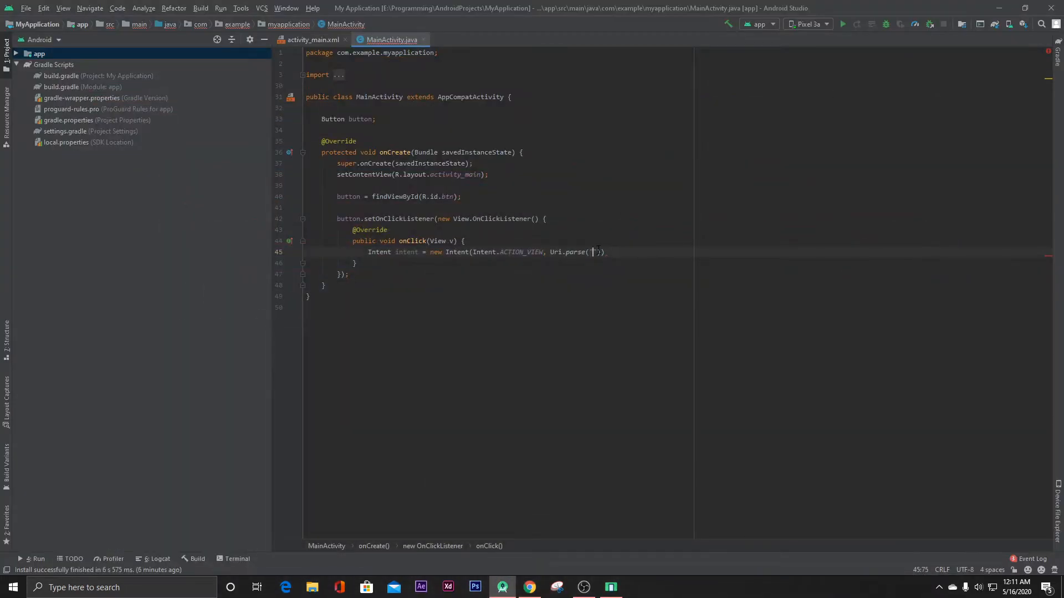
text(https://www.youtube.com/watch?v=60ItHLz5WEA)
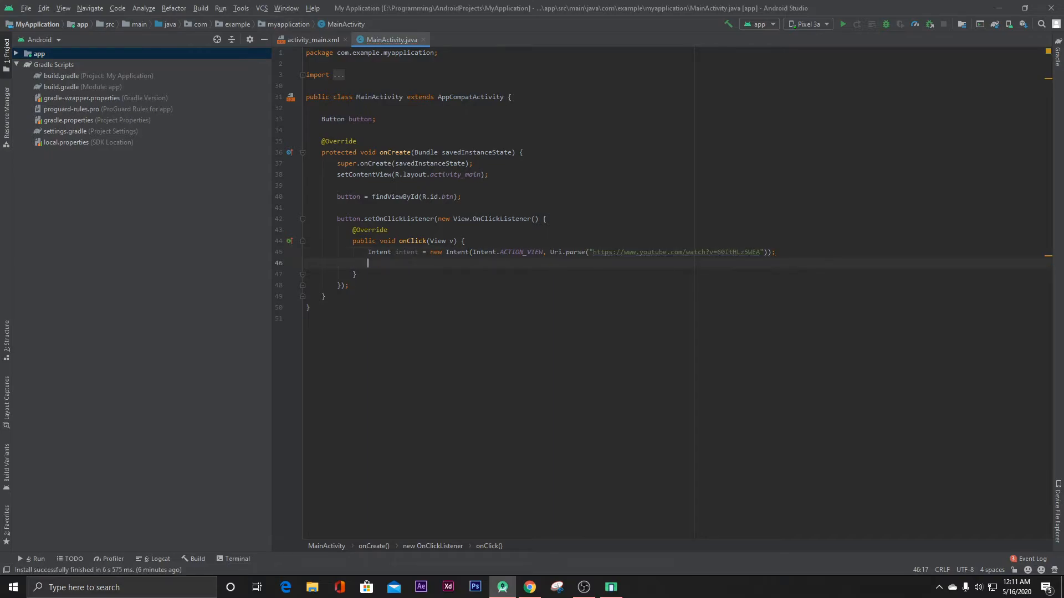
Add intent.addFlags(Intent.FLAG_ACTIVITY_NEW_TASK) below the intent line
text(s)
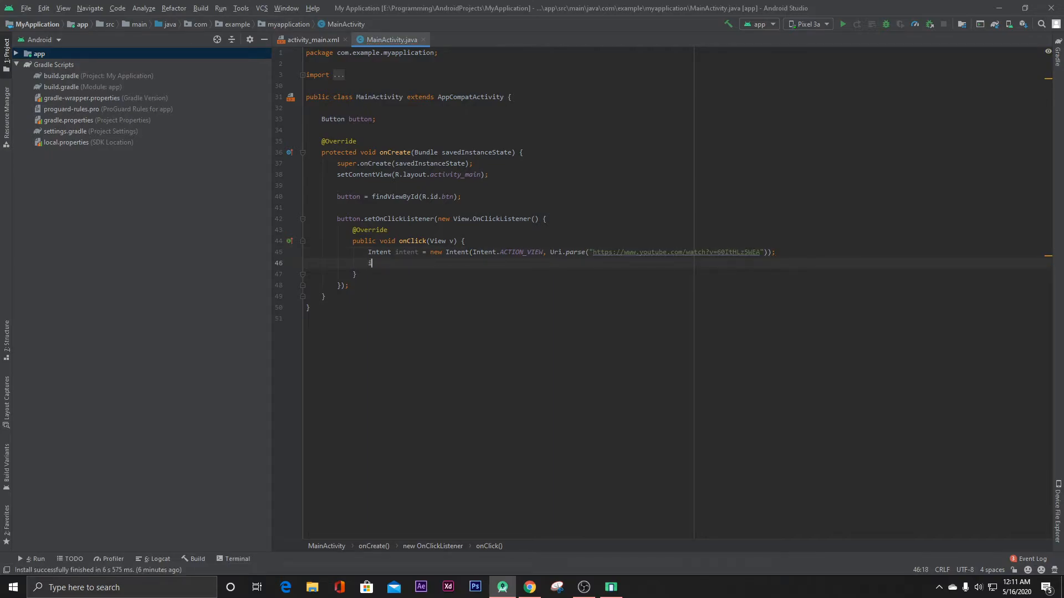
text(intent.addFlags()
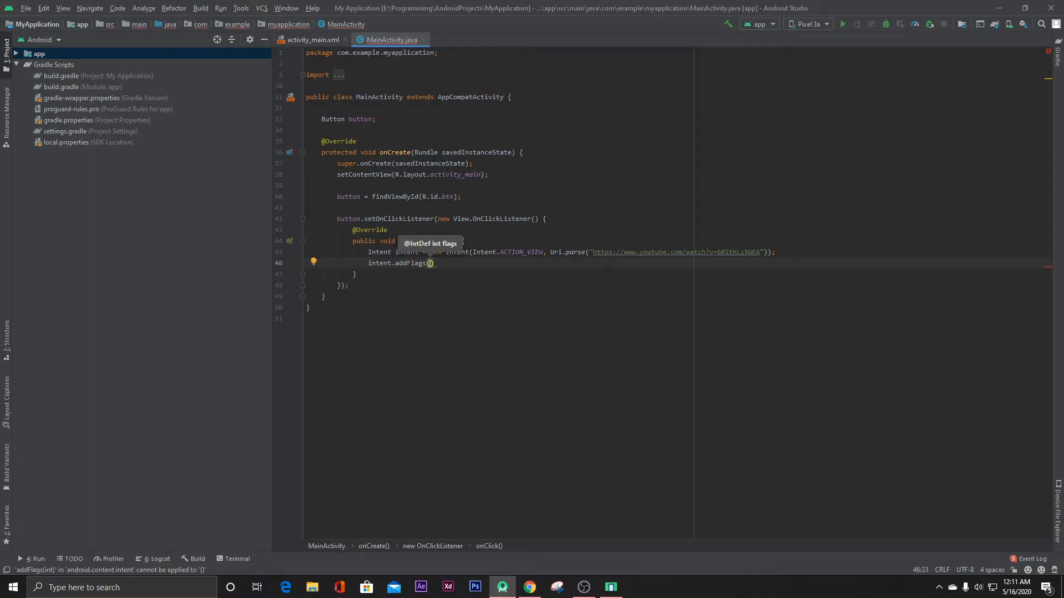
text(Intent)
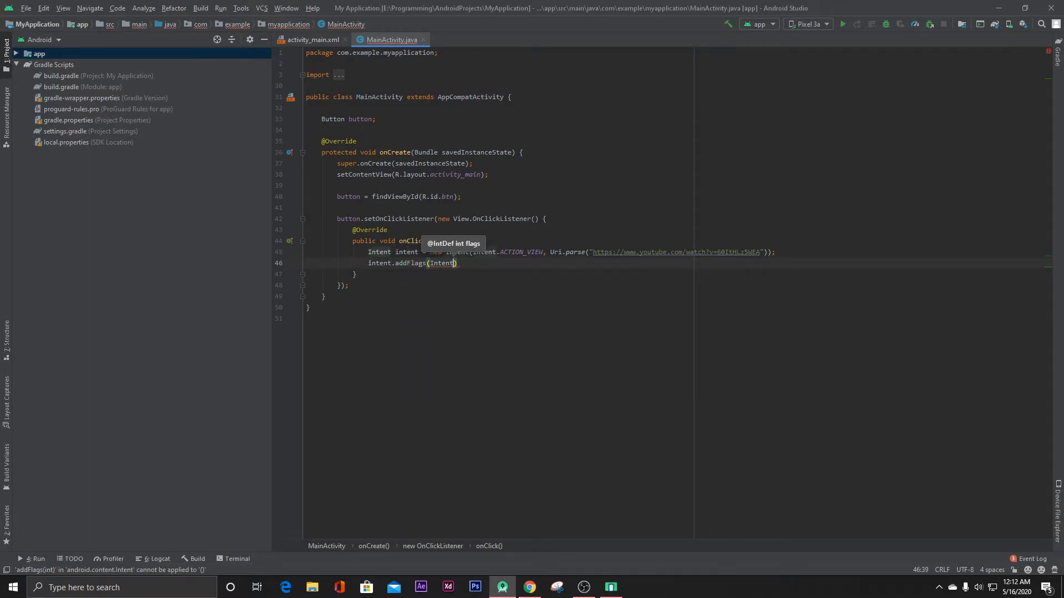
text(FLAG_ACTIVITY_NEW_TASK)
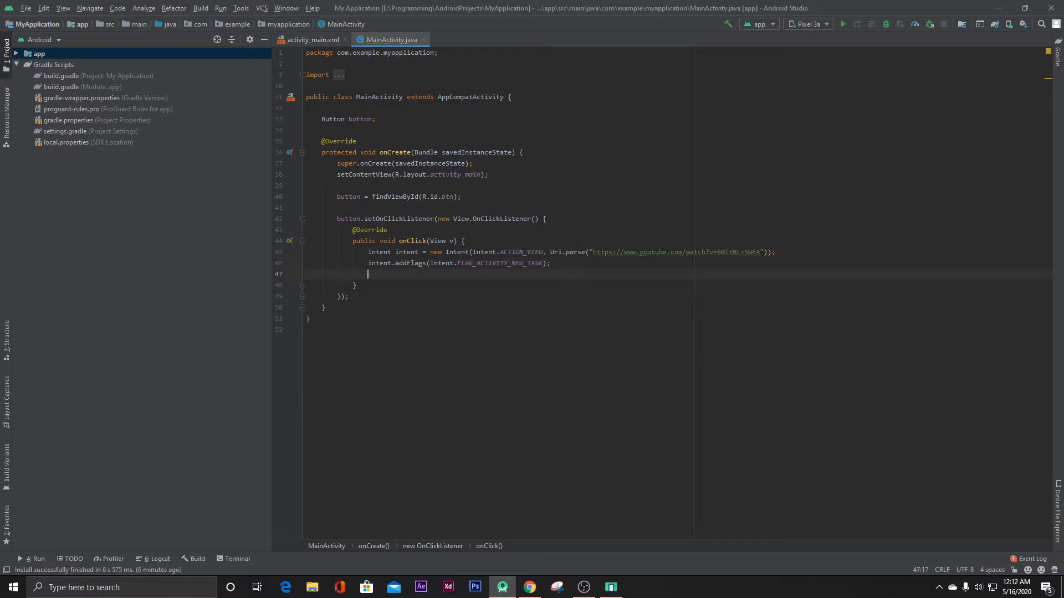
Set the intent package to "com.google.android.youtube" and call startActivity(intent)
text(intent)
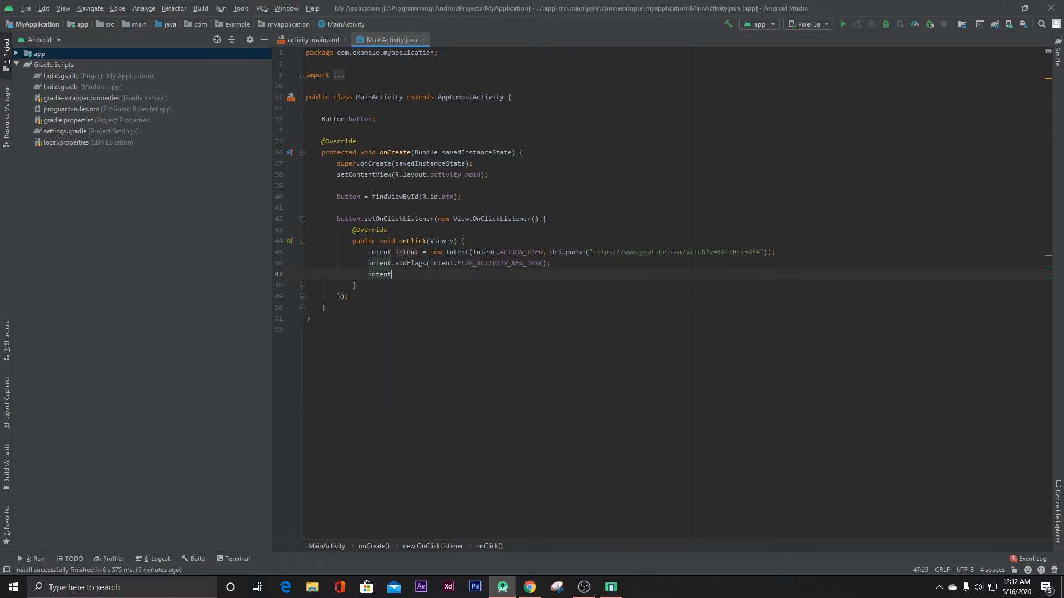
text(.setPackage()
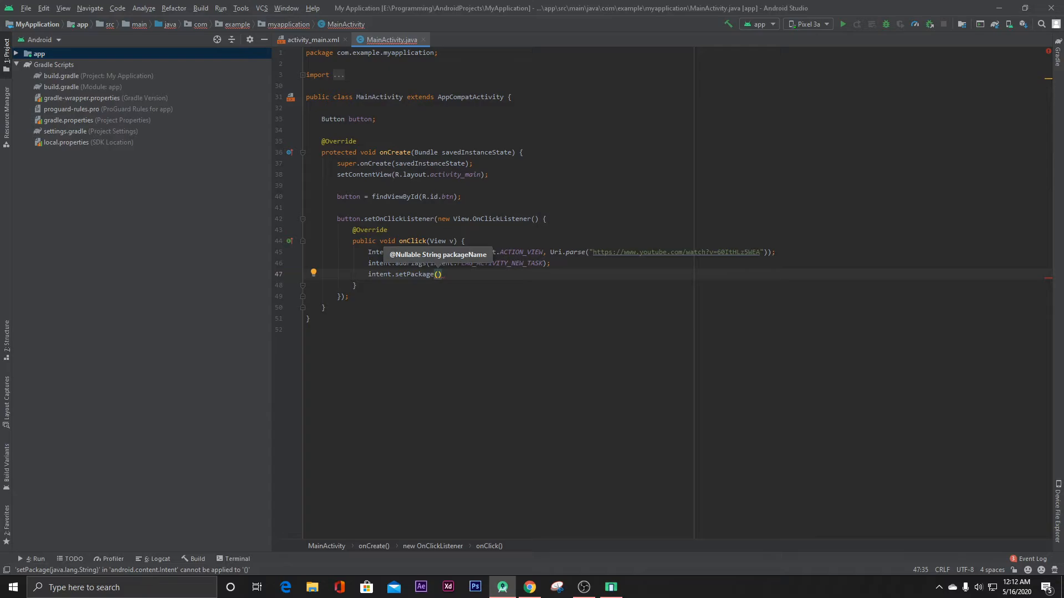
text(")
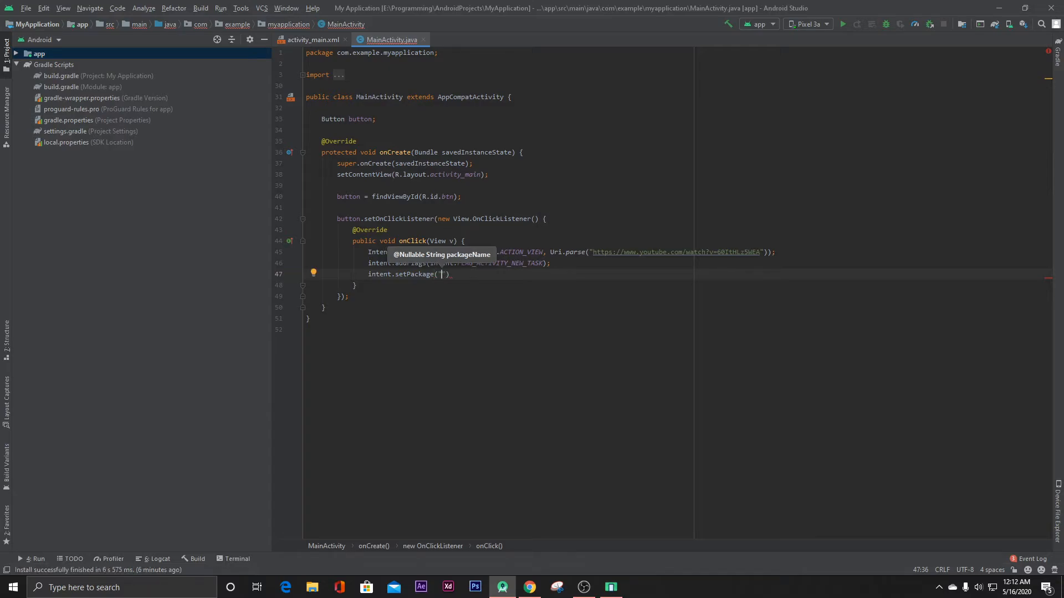
text(com.google.)
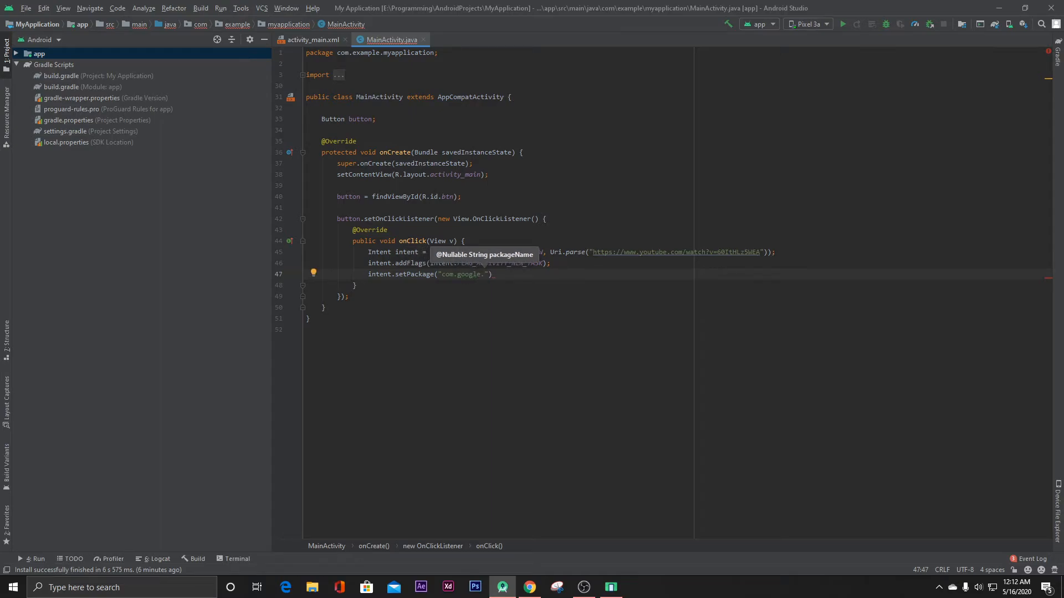
text(android.)
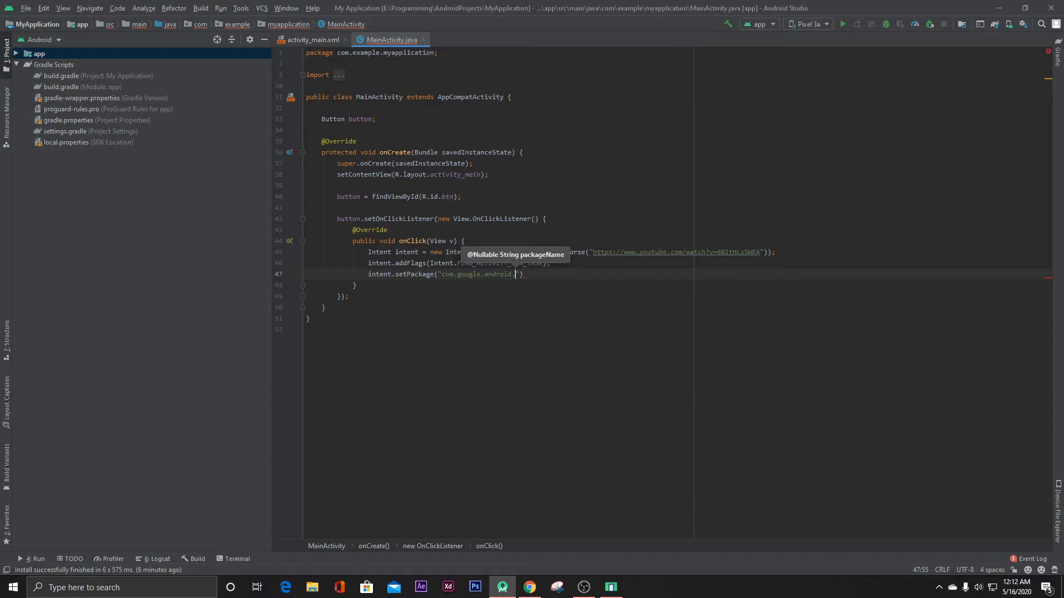
text(youtube)
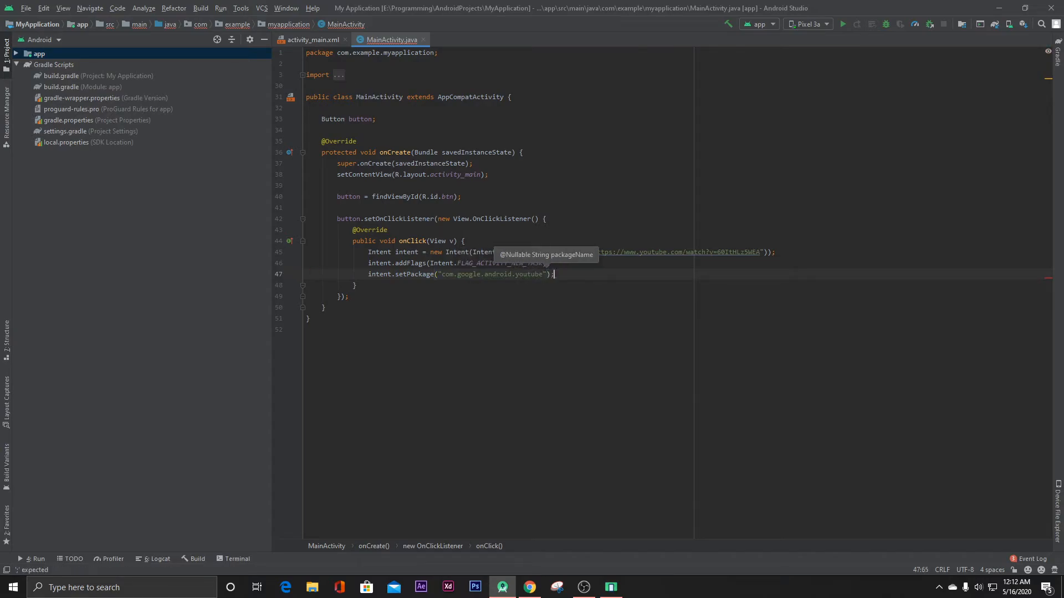
text(start)
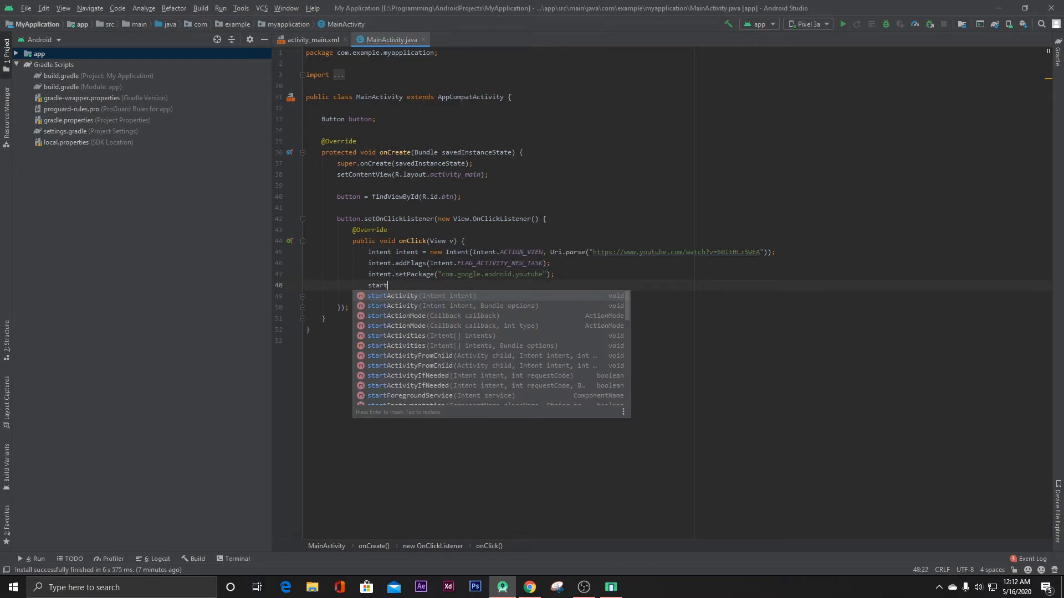
key(Enter)
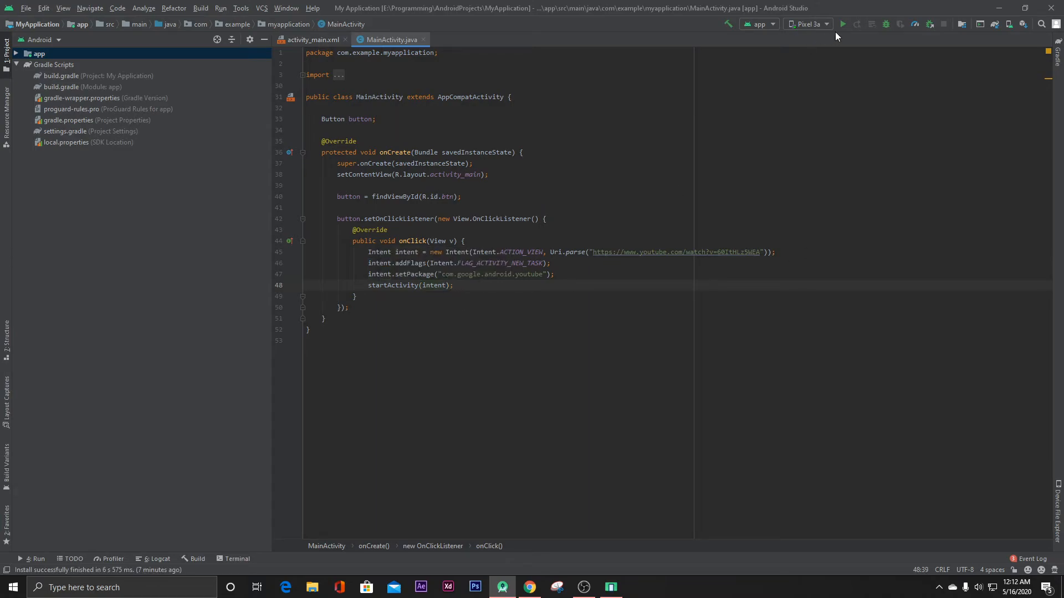
Build and launch the app on the Pixel 3a emulator
click(843, 23)
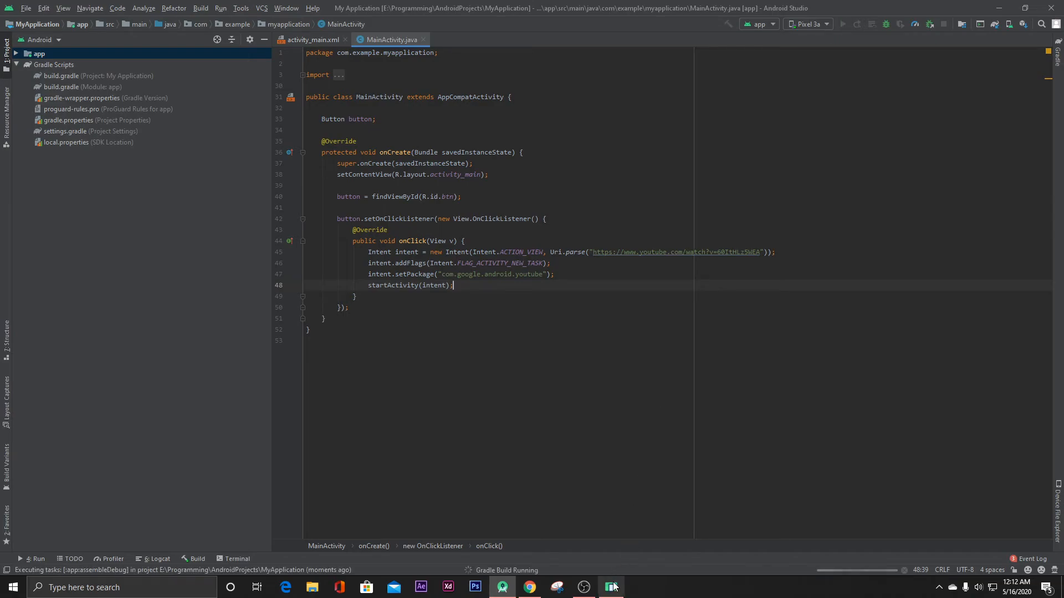
click(610, 587)
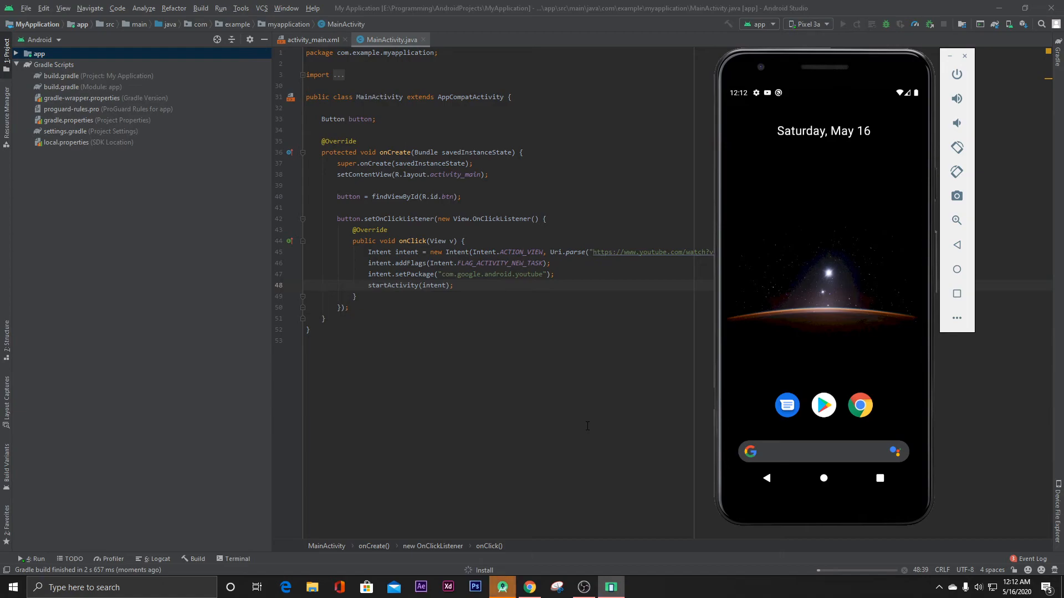
click(842, 23)
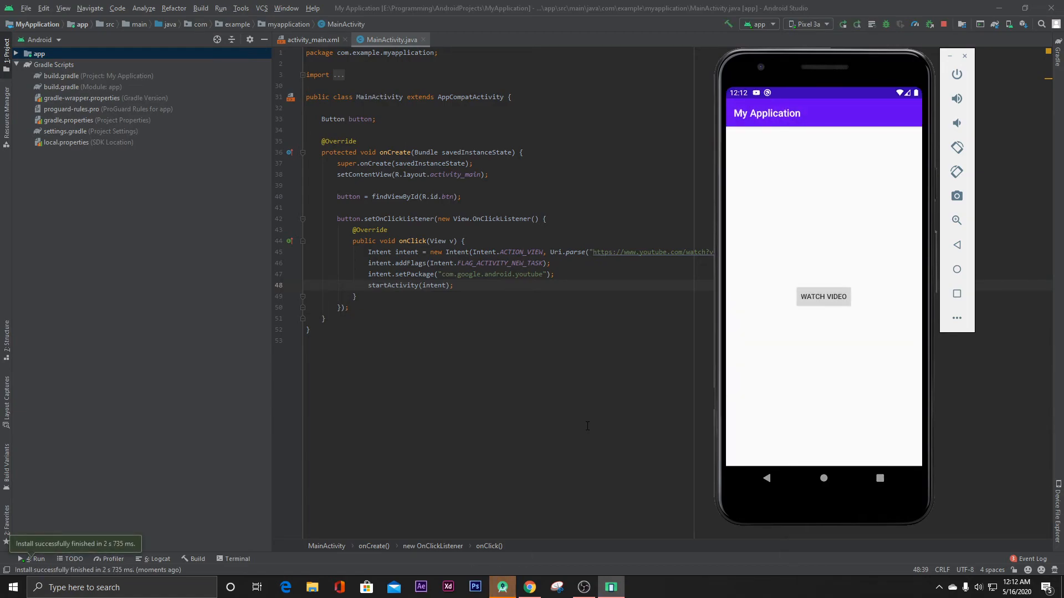
mouse_move(830, 222)
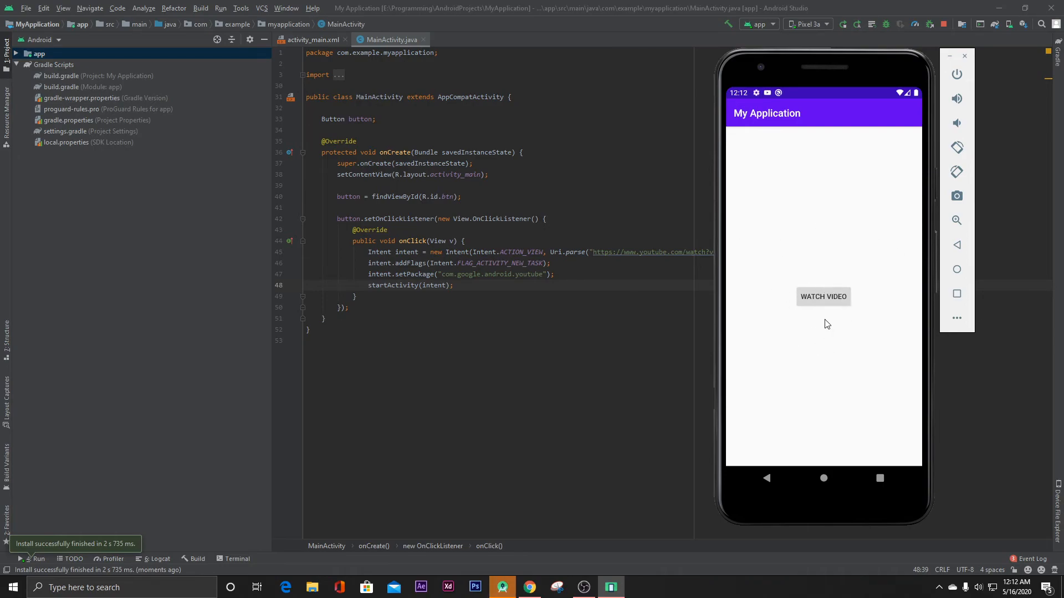
Tap WATCH VIDEO twice to confirm the Alan Walker - Faded video opens in YouTube
click(823, 297)
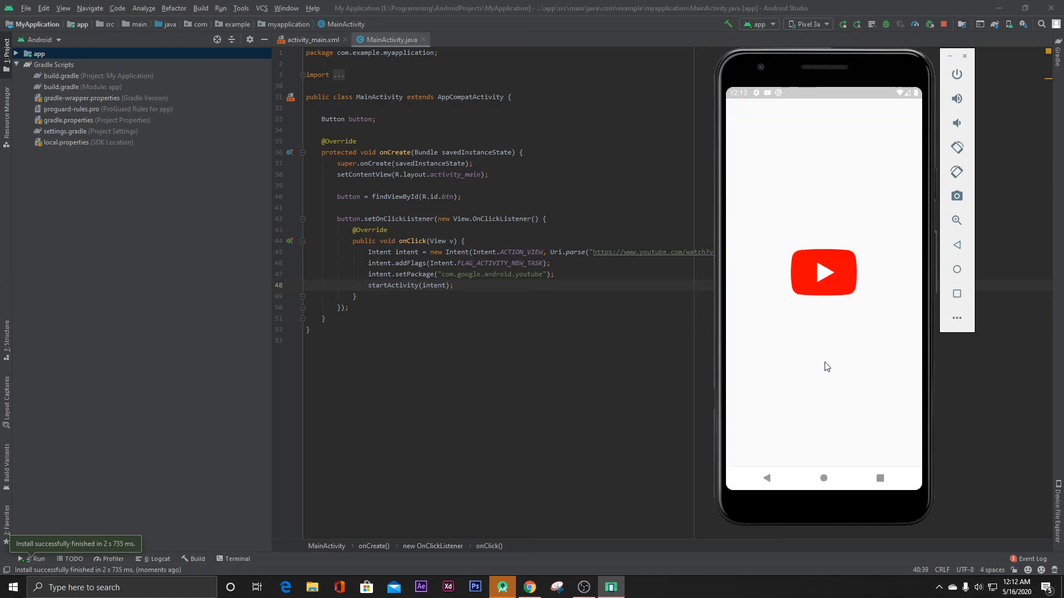
click(823, 272)
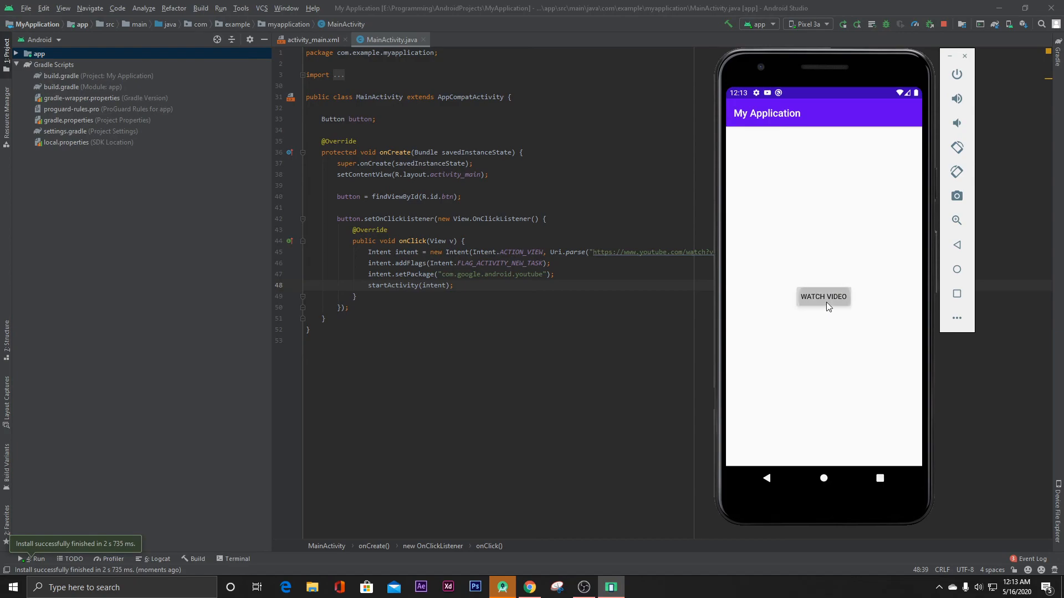
click(823, 297)
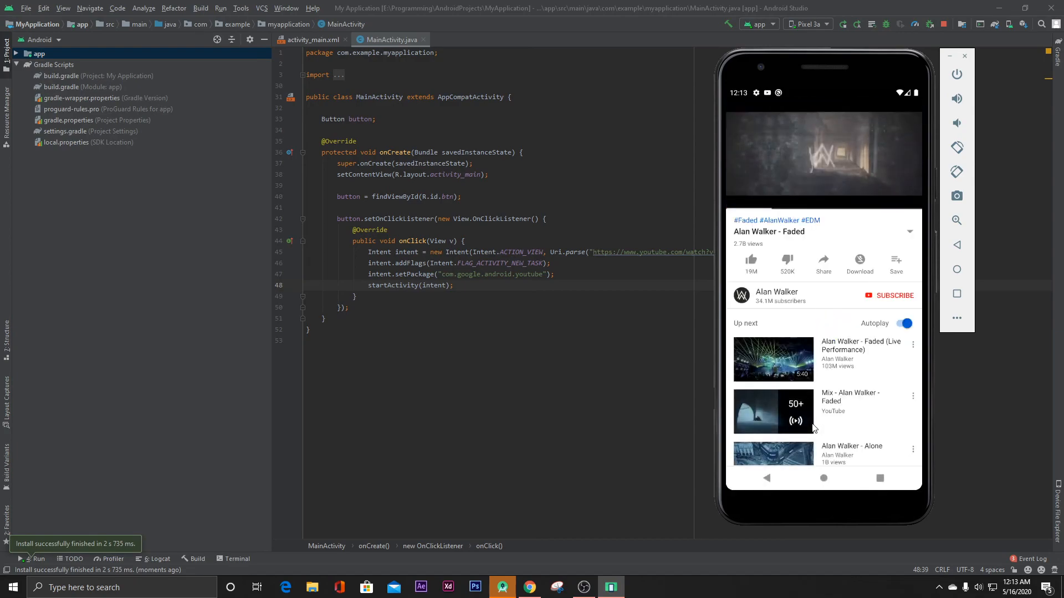